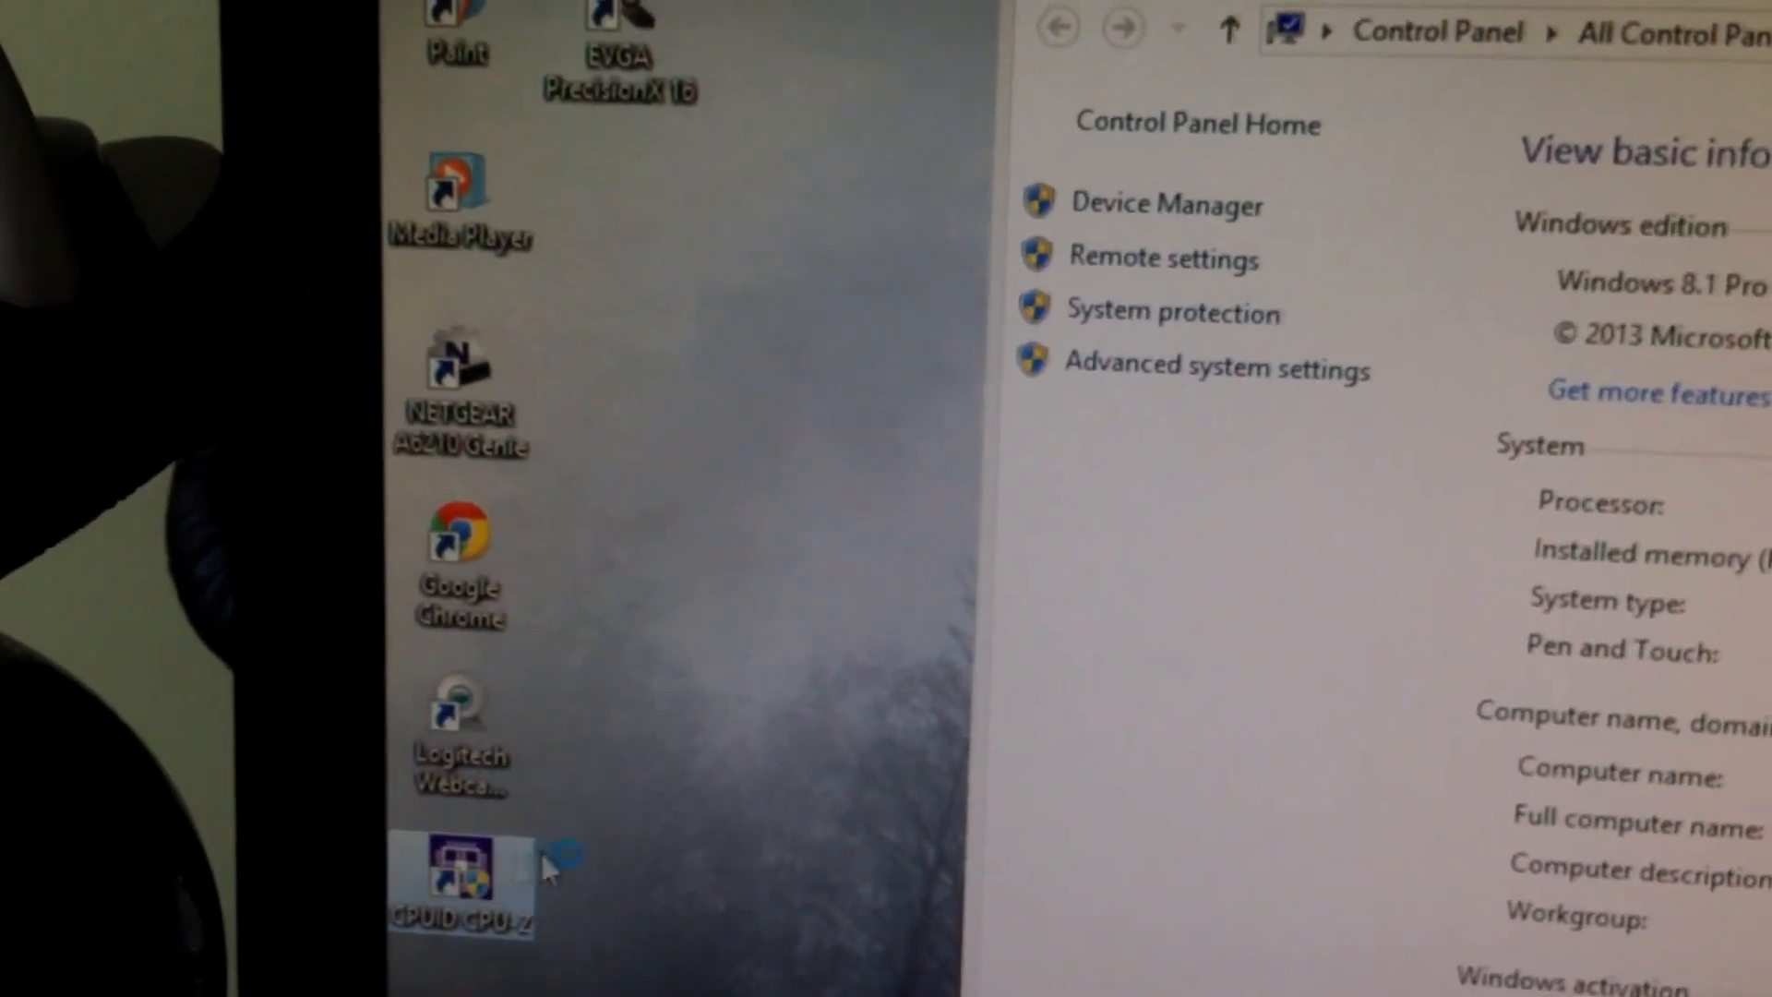
- Launch CPU-Z from its desktop shortcut and approve the User Account Control prompt
double_click(458, 876)
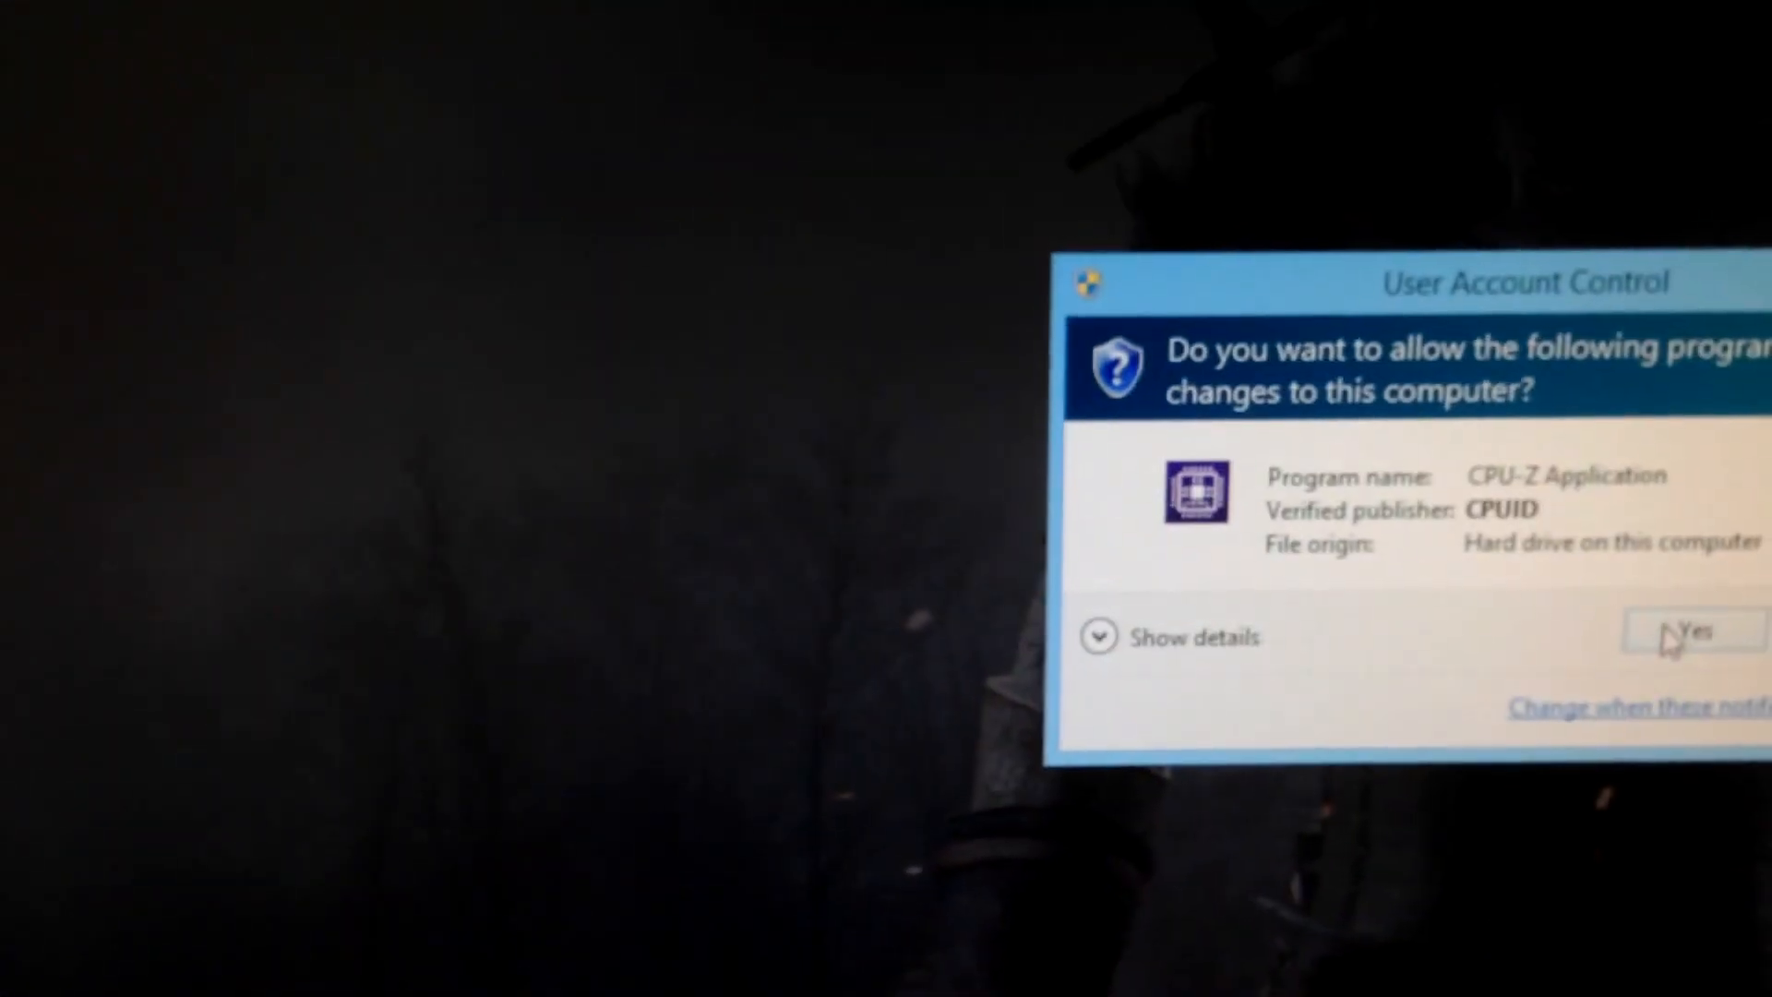
left_click(1690, 628)
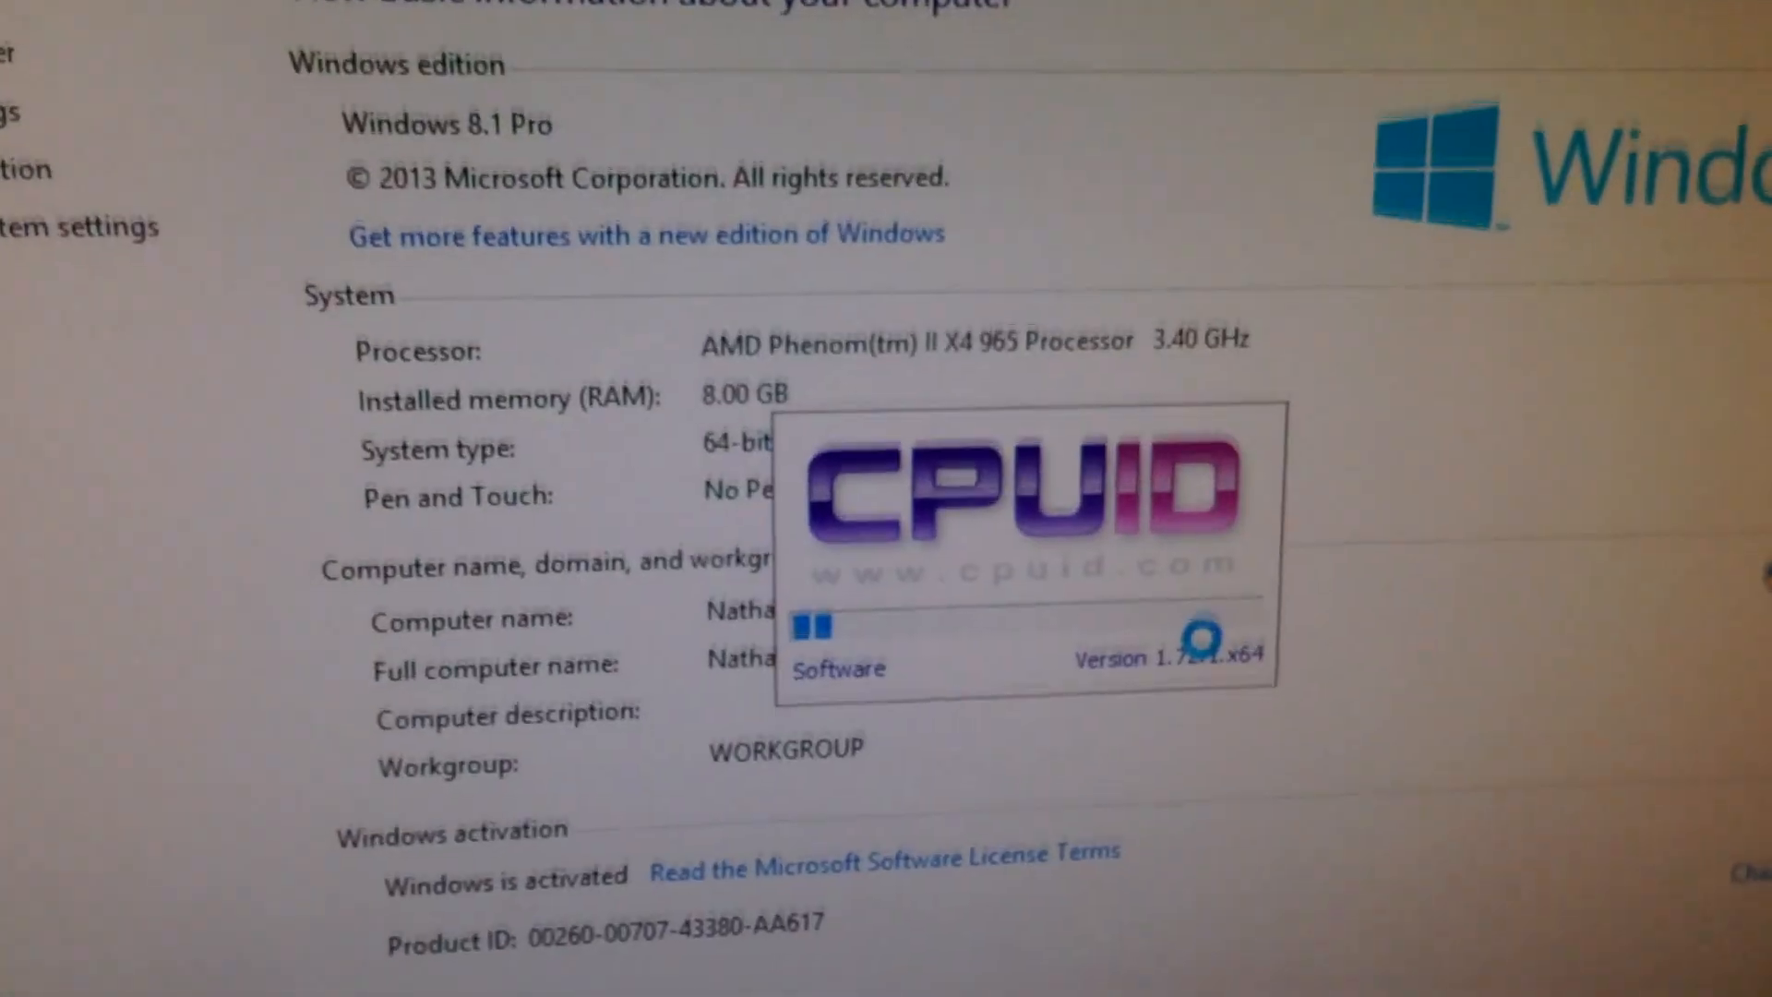